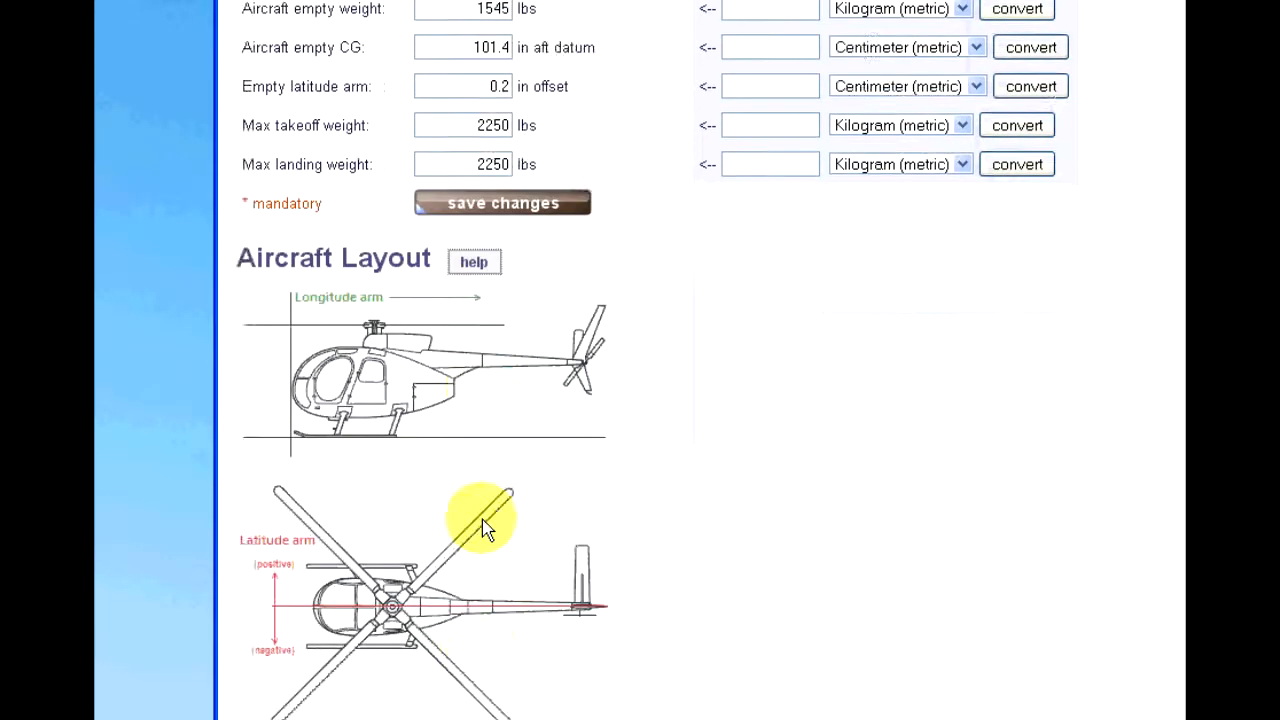
Scroll through the Lateral Offset Moments table down to the flight plan's route, fuel and sunrise tables.
scroll("down", 3)
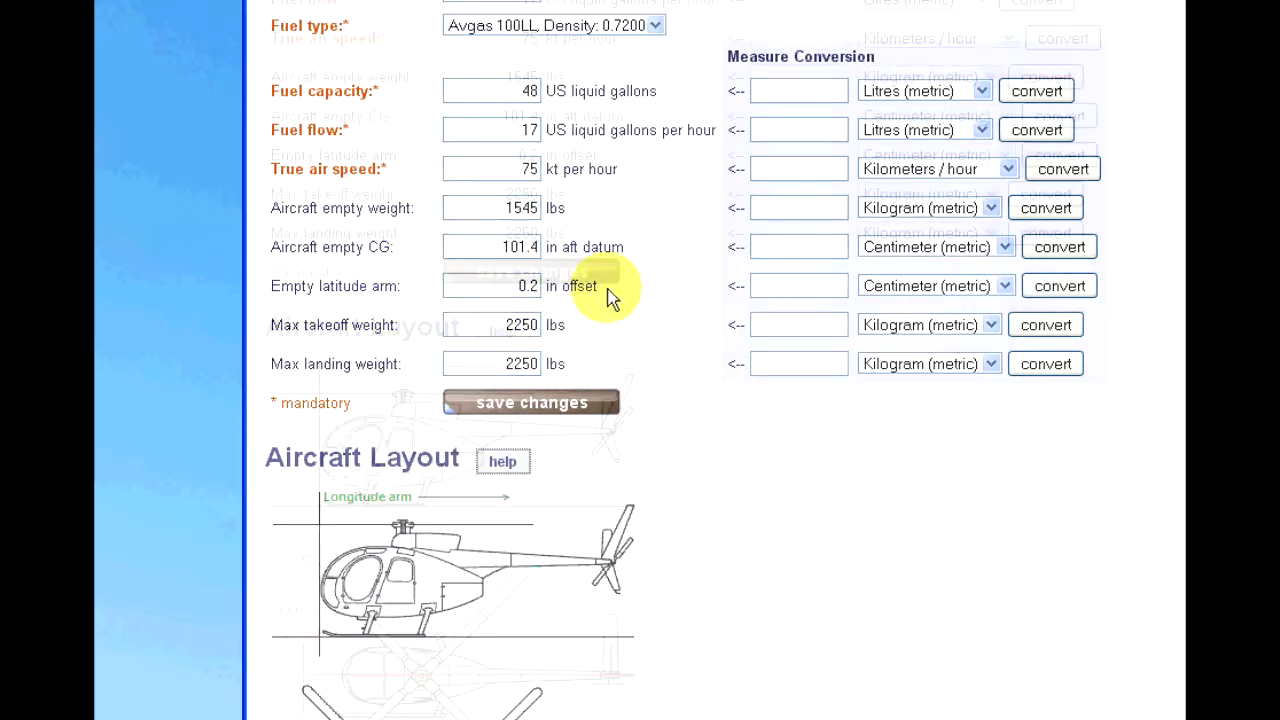
scroll("down", 3)
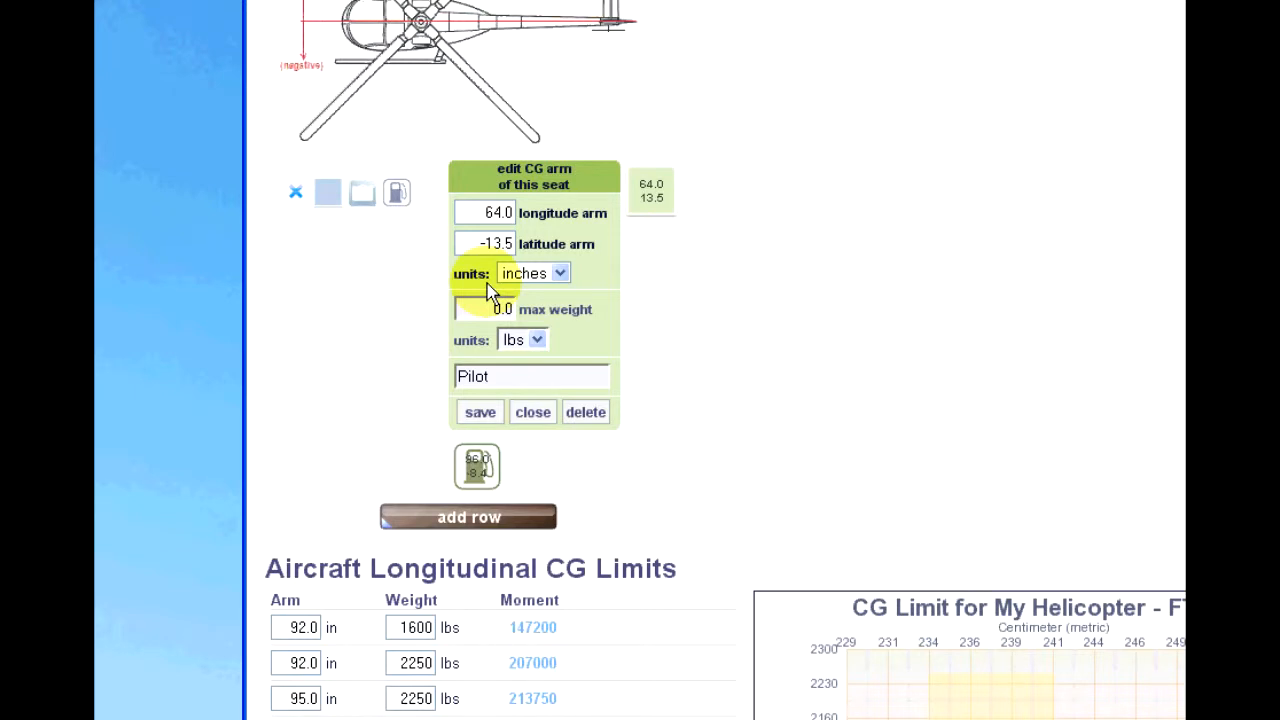
mouse_move(484, 284)
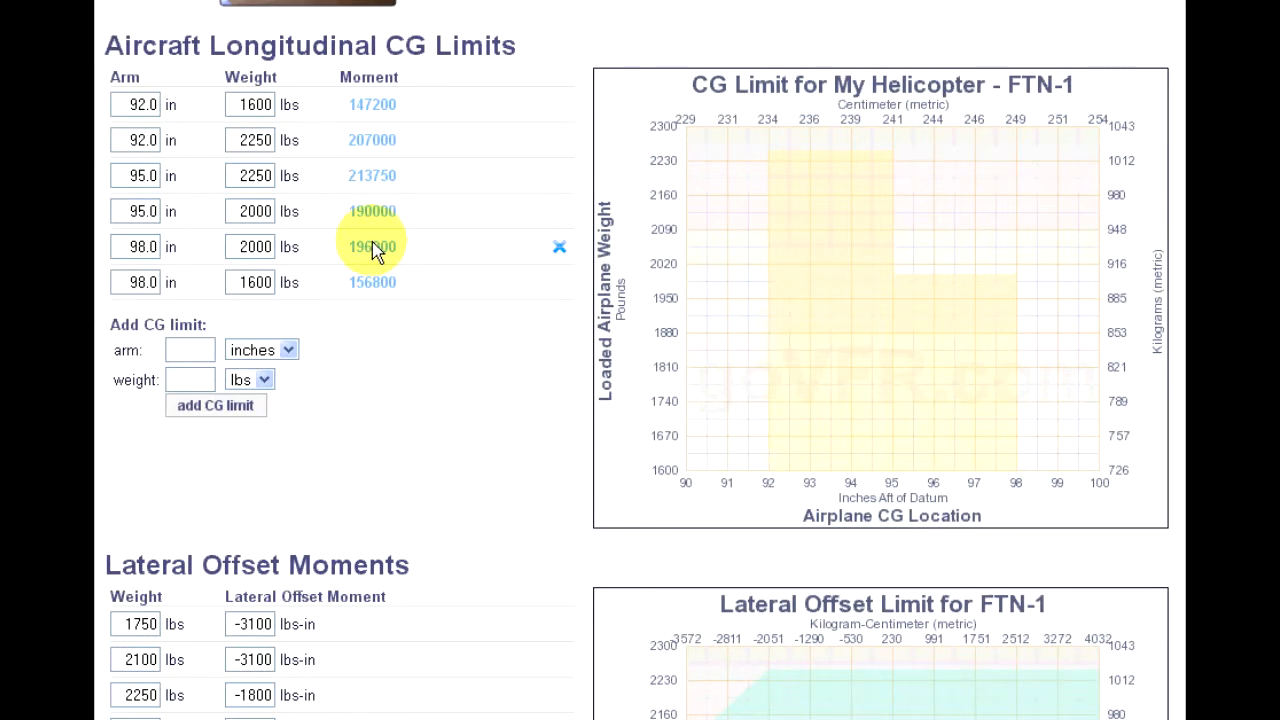
scroll("down", 3)
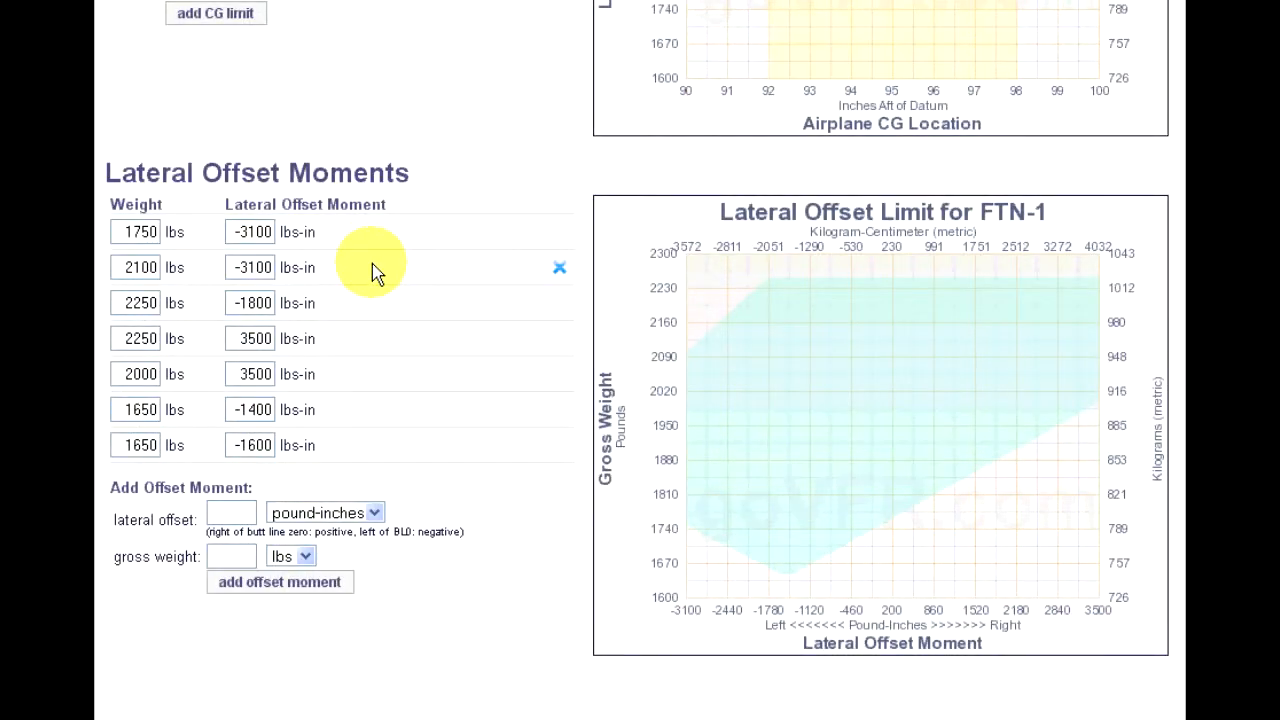
scroll("down", 3)
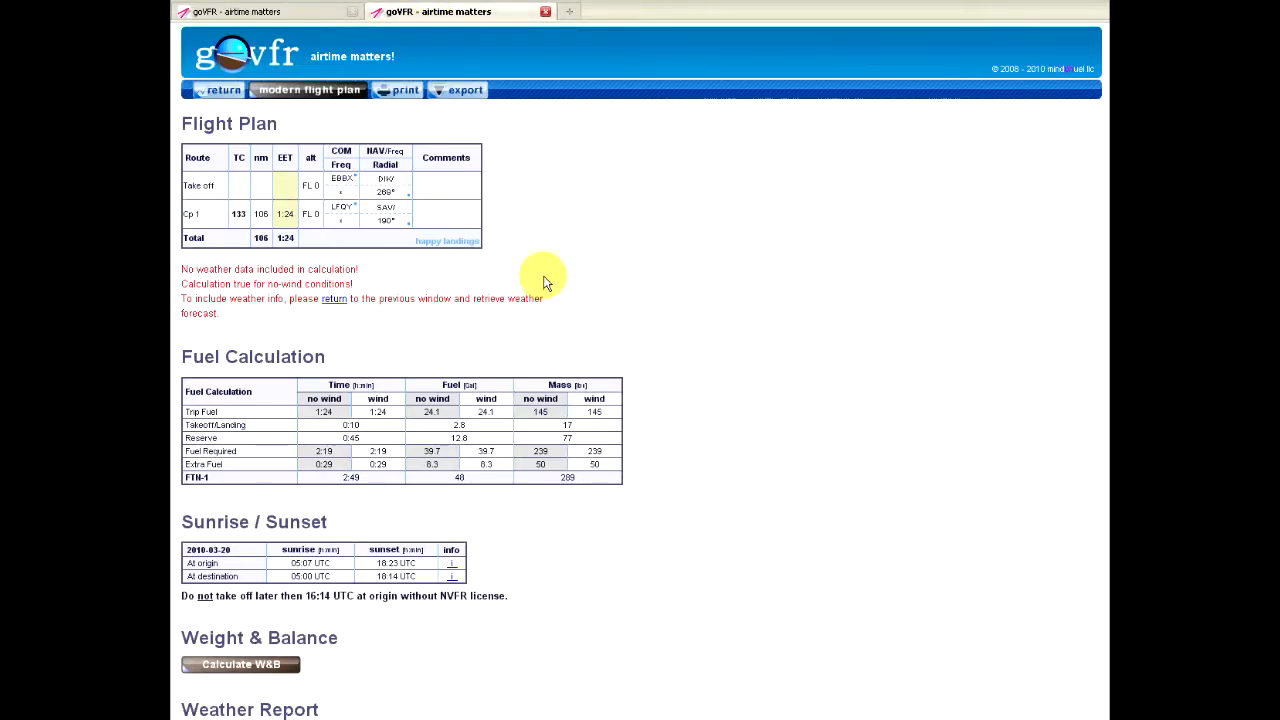
Calculate the flight plan's weight and balance and enter the pilot weight in Insert Loading.
left_click(232, 664)
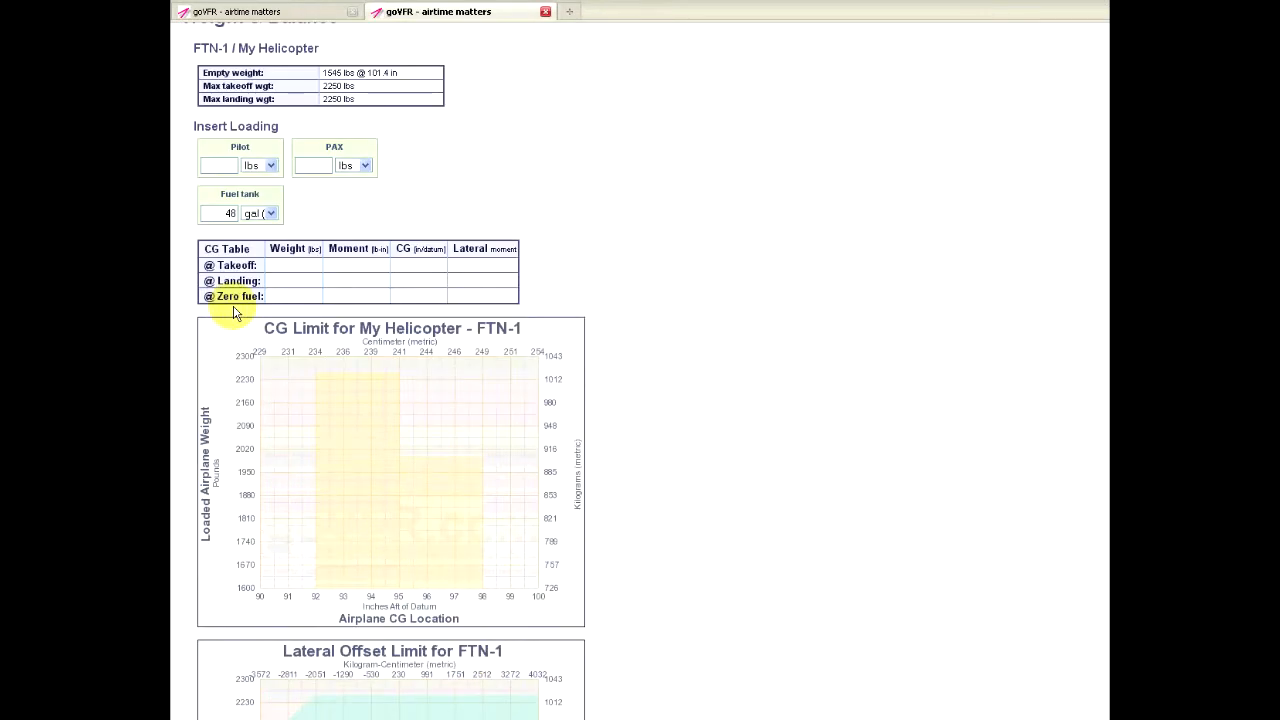
scroll("down", 3)
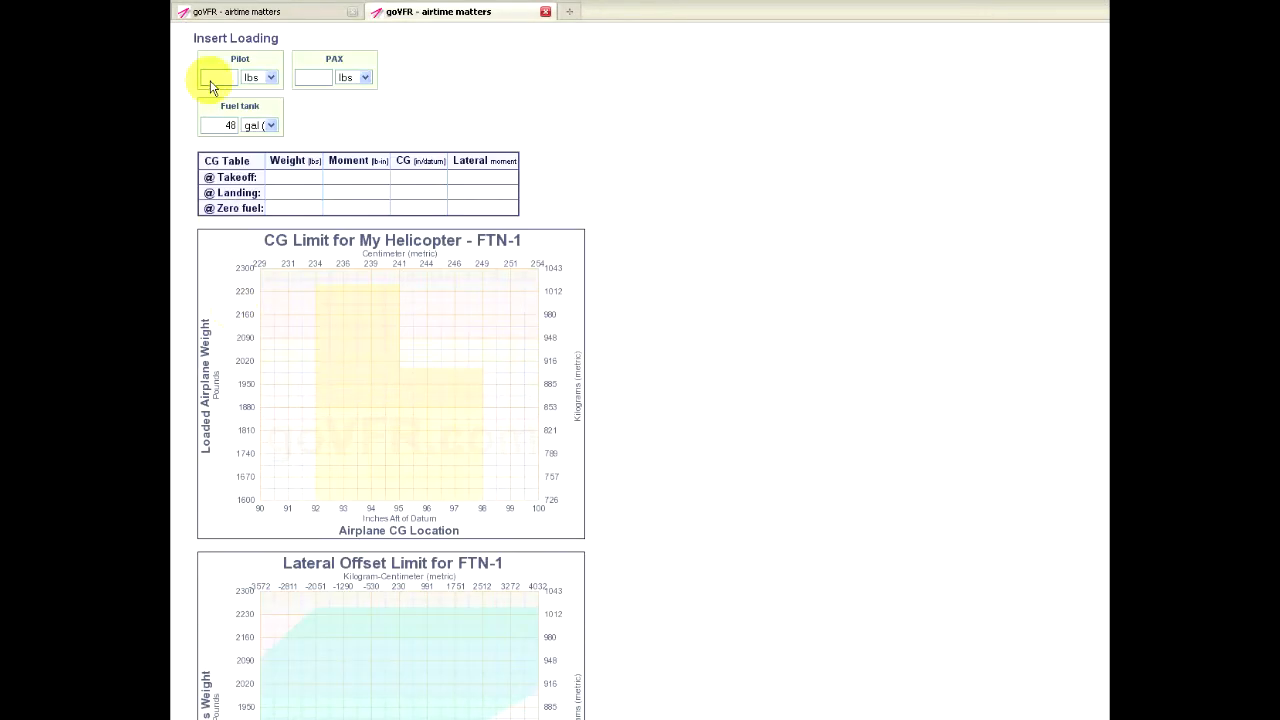
type("1")
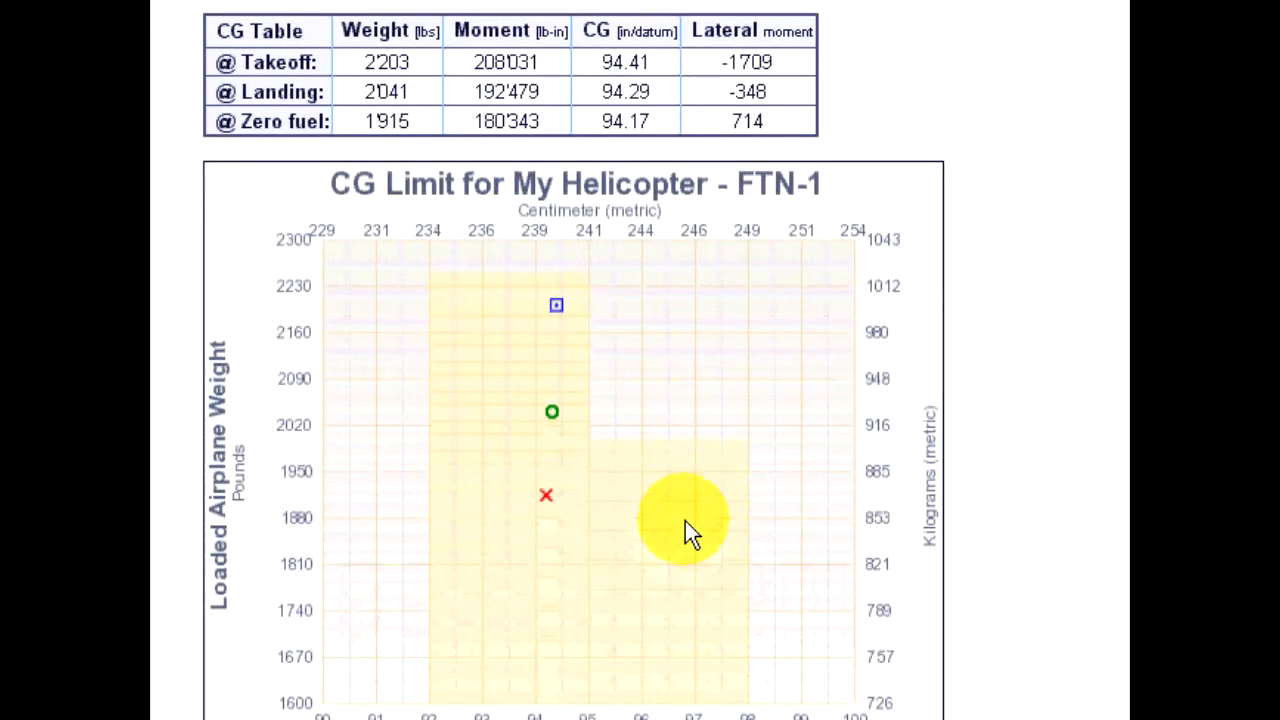
Review the CG and Lateral Offset charts, then select the passenger weight for editing.
scroll("down", 3)
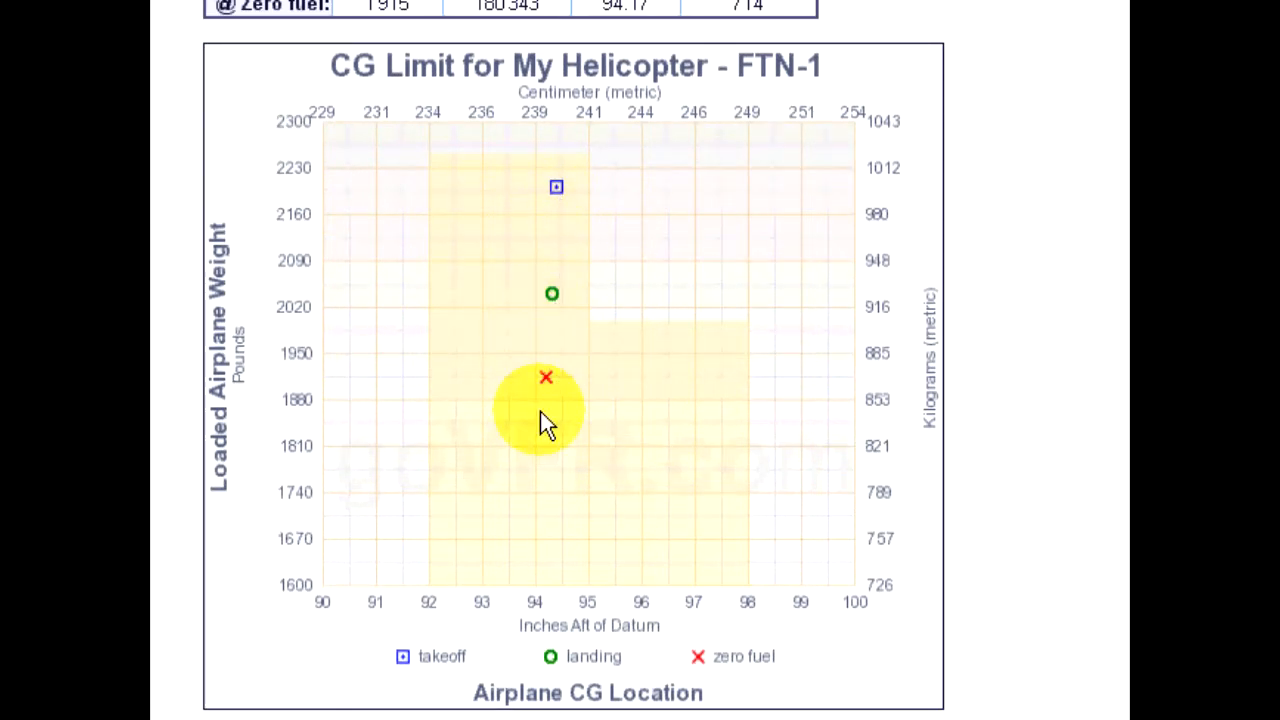
scroll("down", 3)
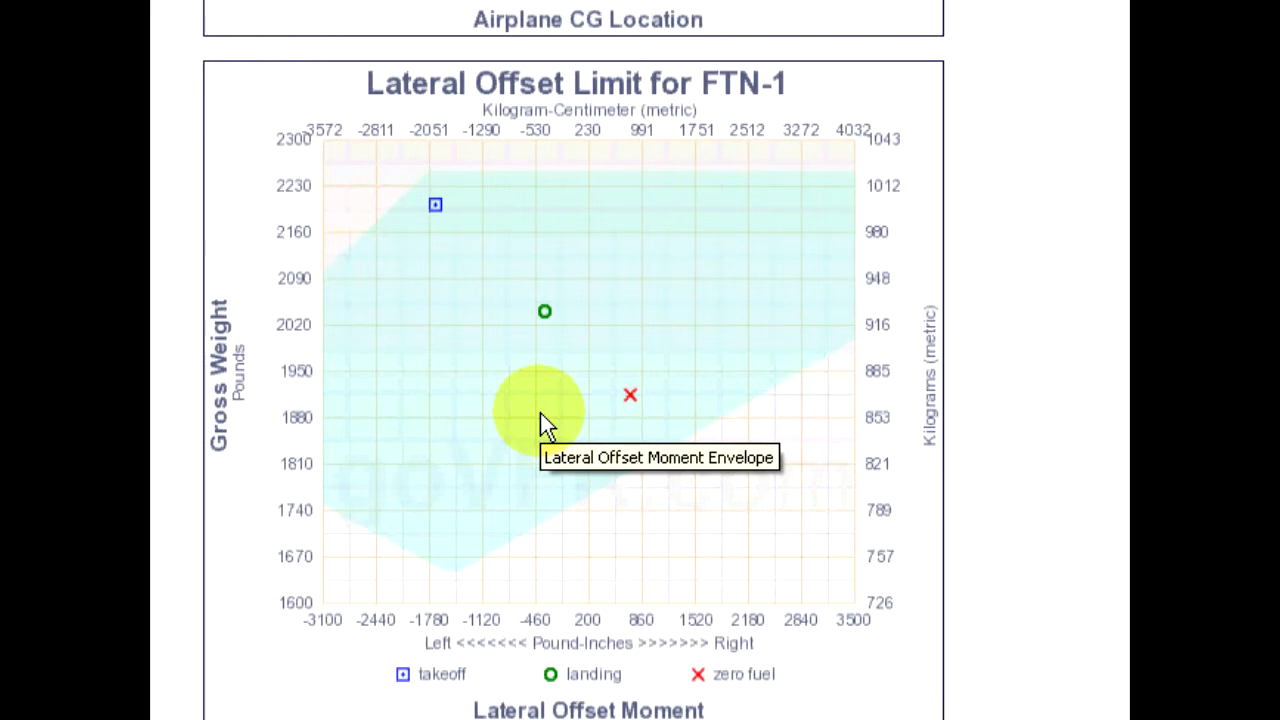
mouse_move(424, 232)
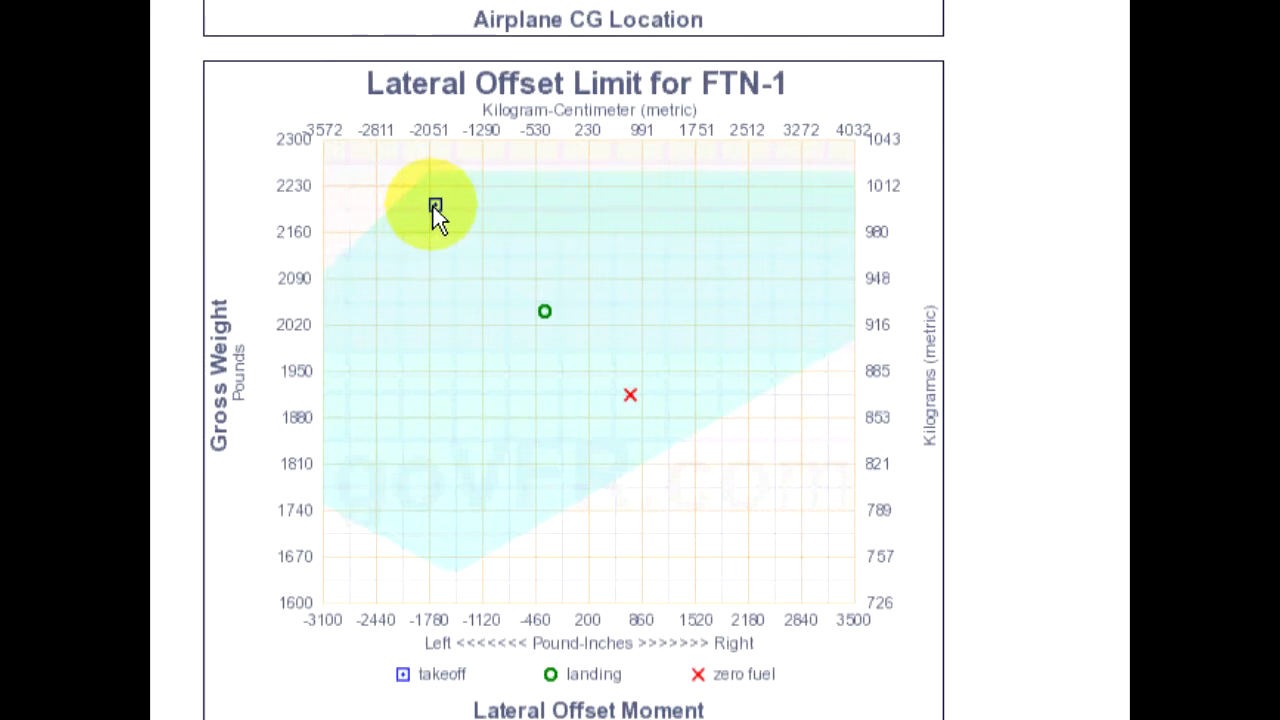
mouse_move(628, 396)
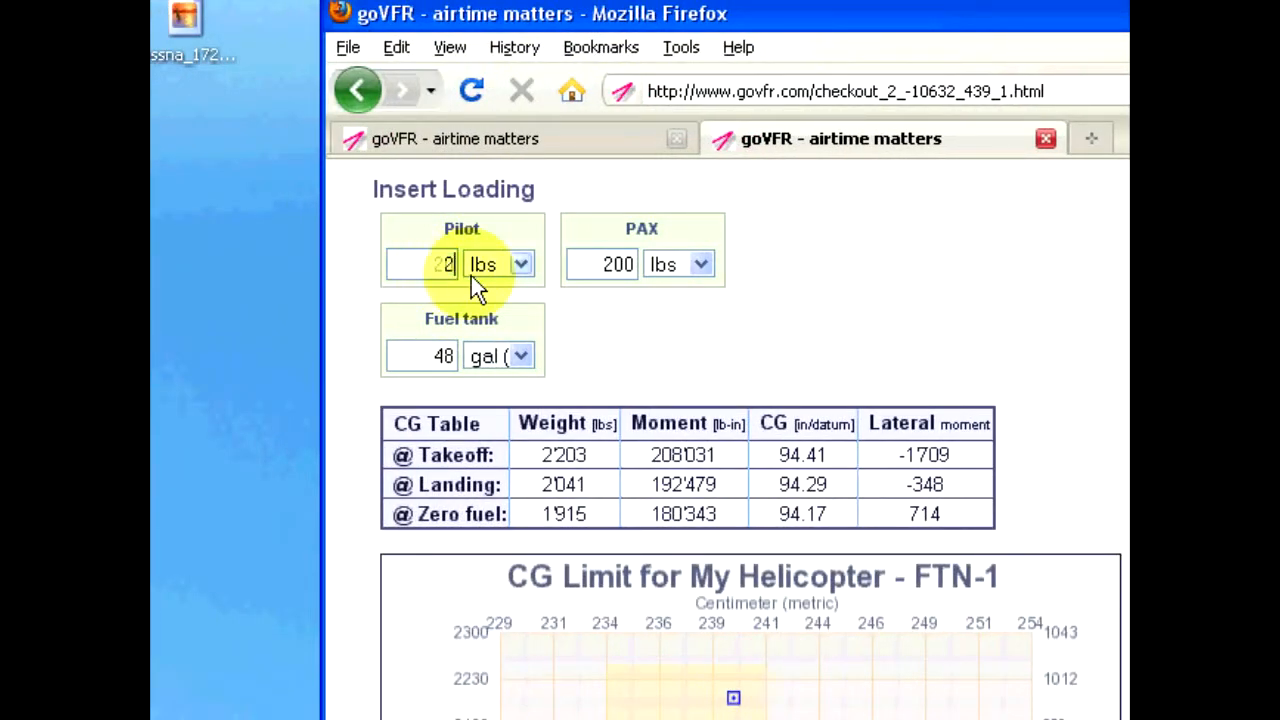
left_click(606, 264)
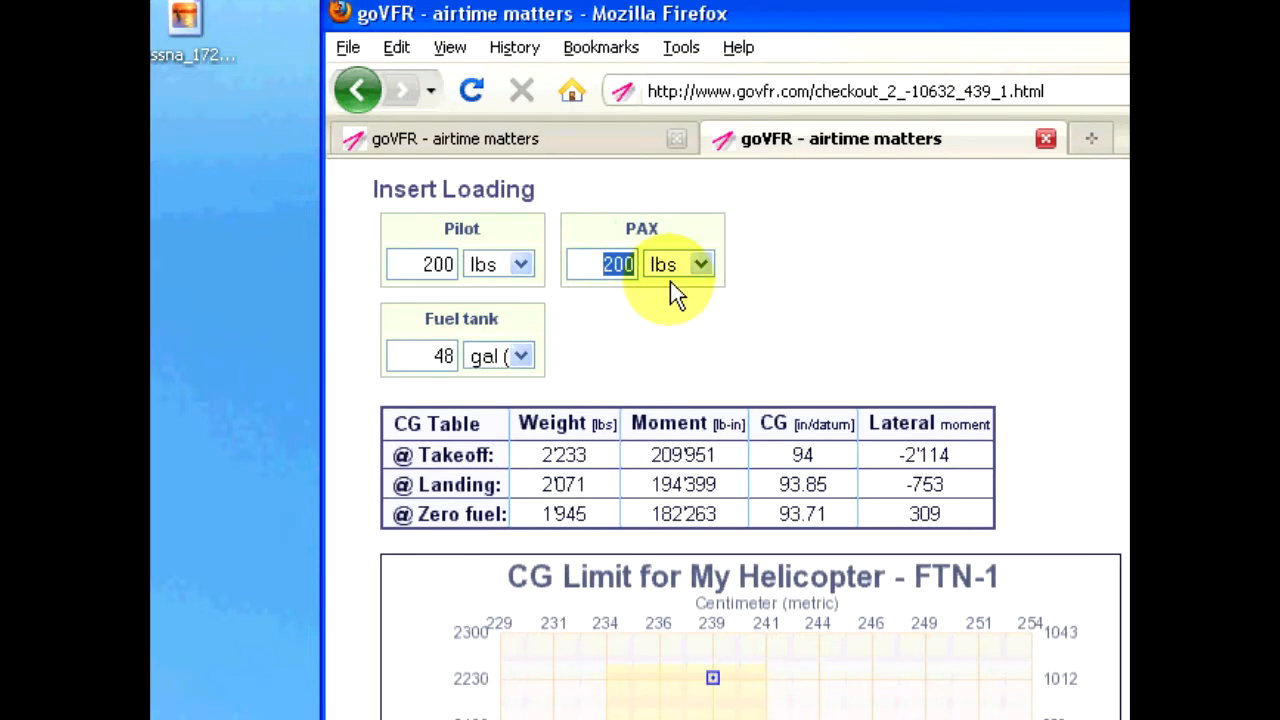
Set the passenger to 170 lb and check the takeoff, landing and zero-fuel points on the lateral offset chart.
type("170")
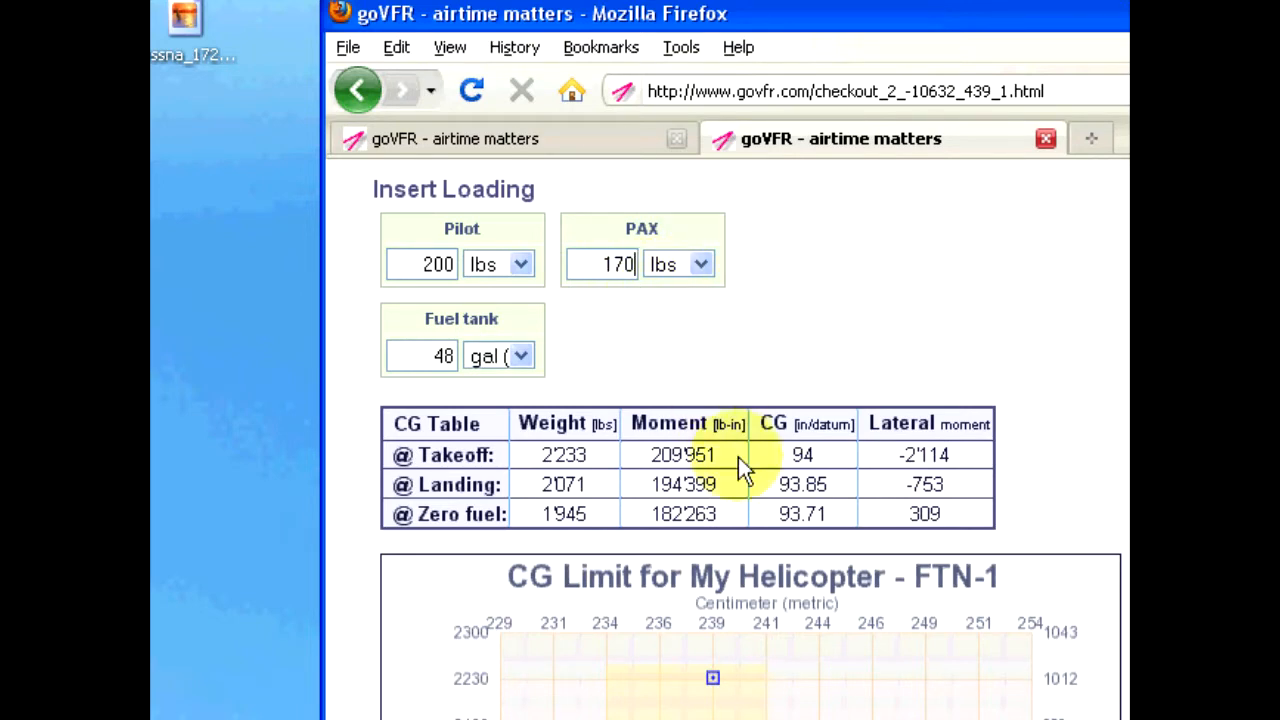
scroll("down", 3)
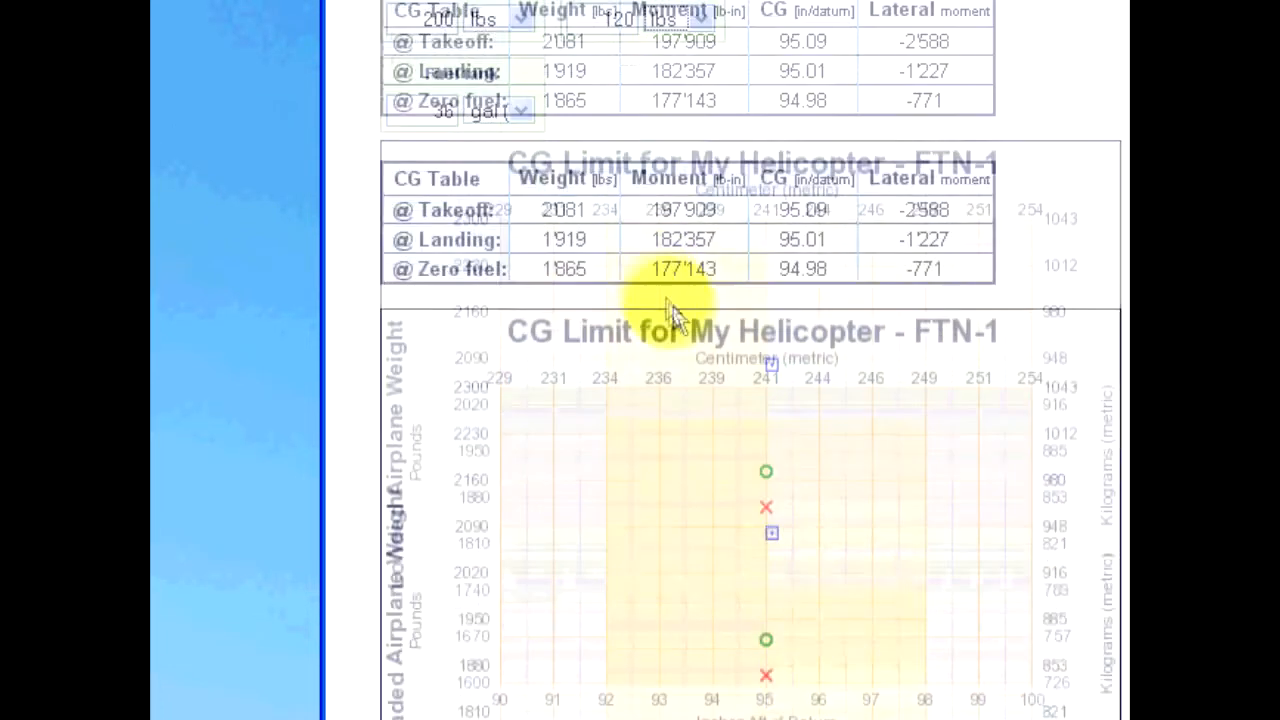
scroll("down", 3)
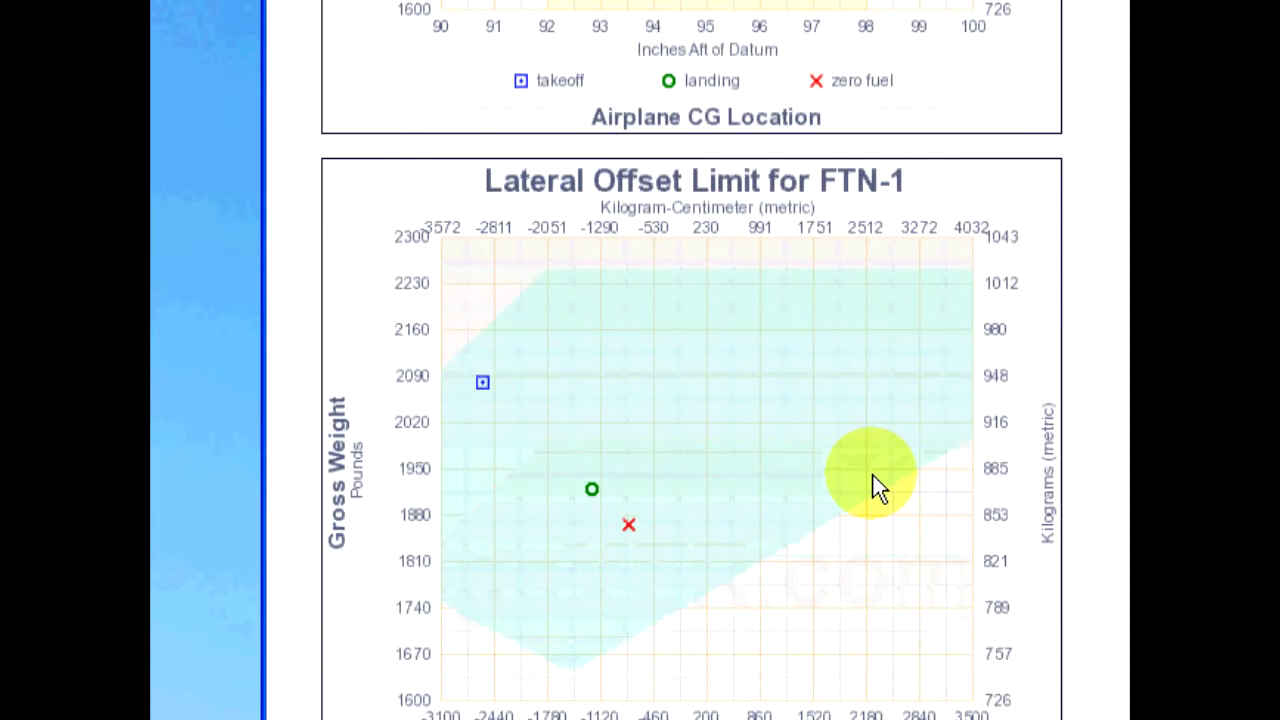
scroll("down", 3)
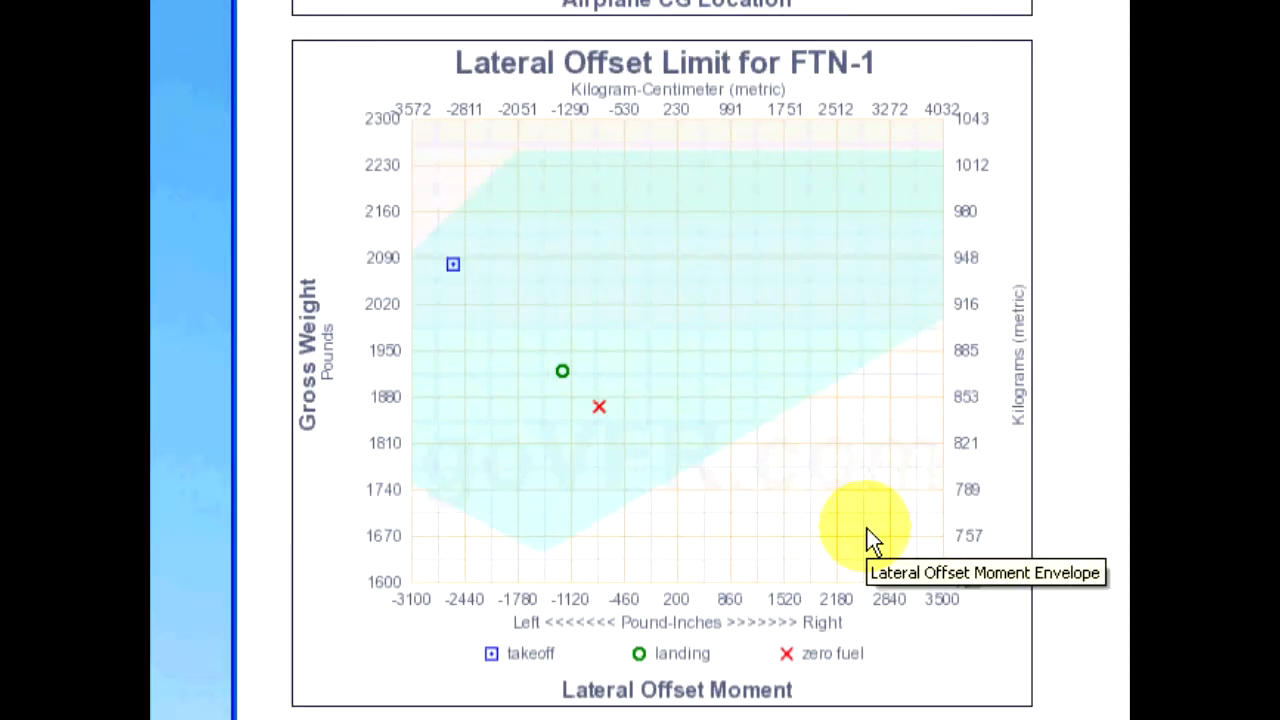